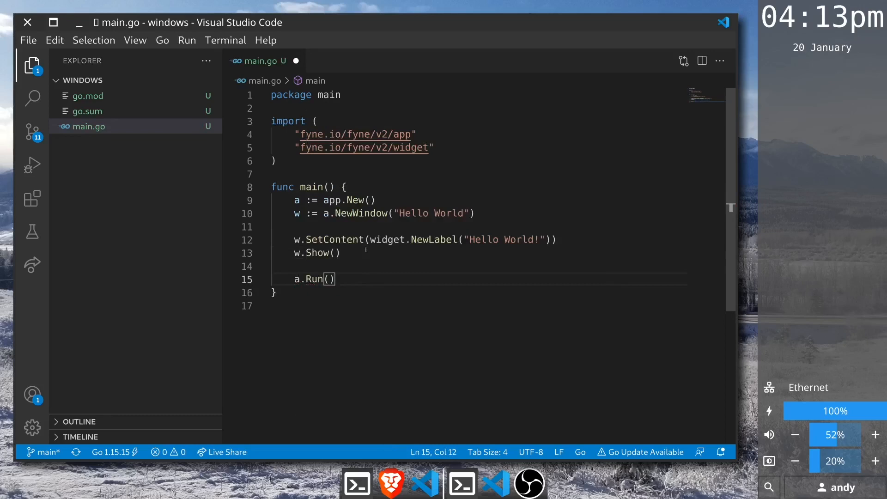
- Create a second window w2 from the app with the title "Larger"
left_click(292, 266)
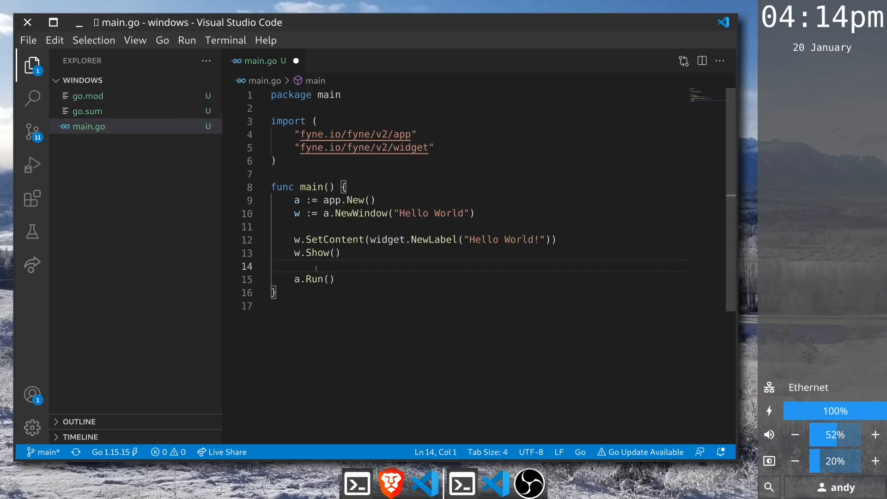
key("Enter")
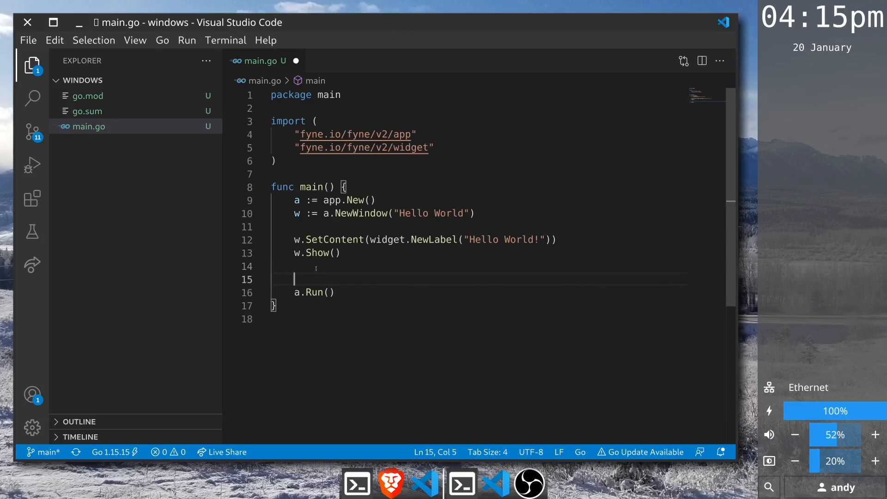
type("w2")
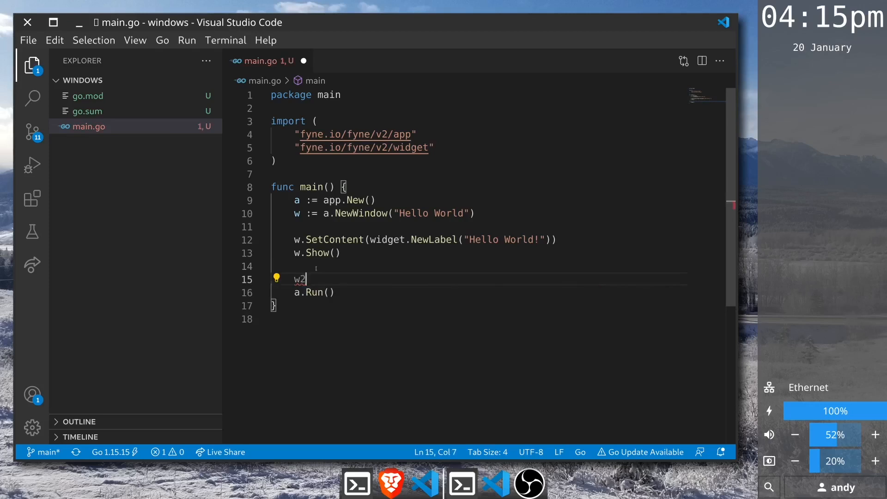
type(":= a")
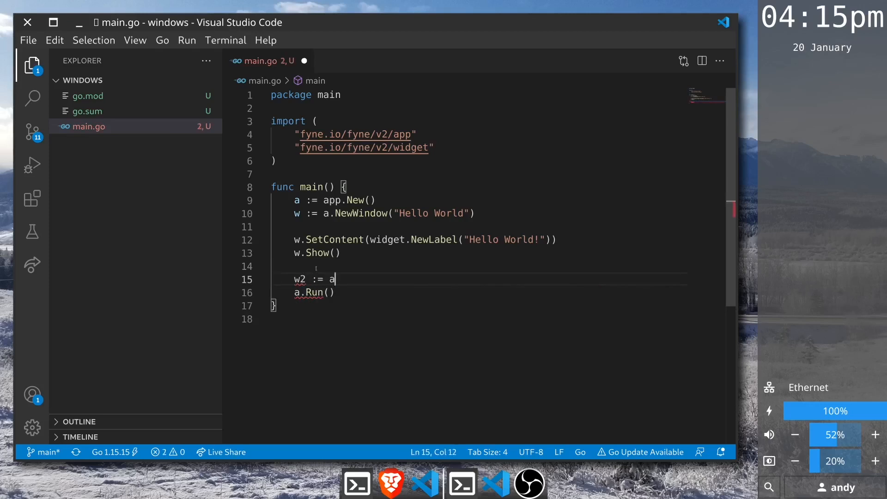
type(".NewWindow(\"")
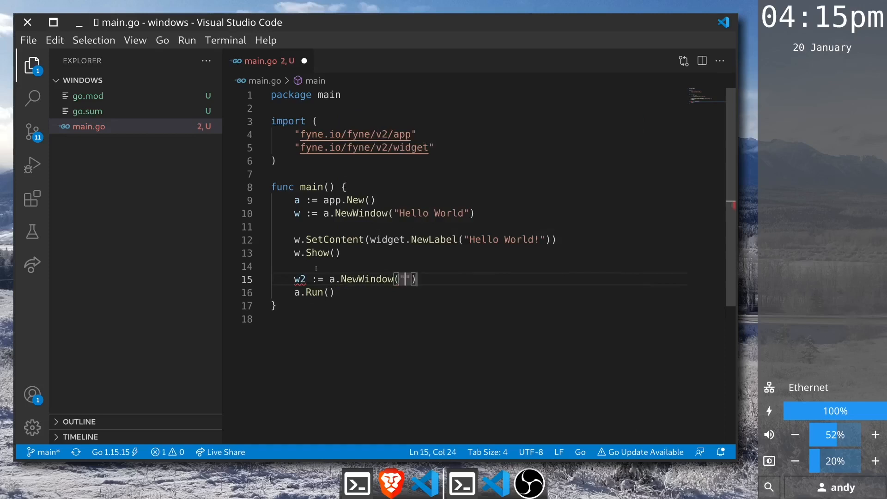
type("Larger")
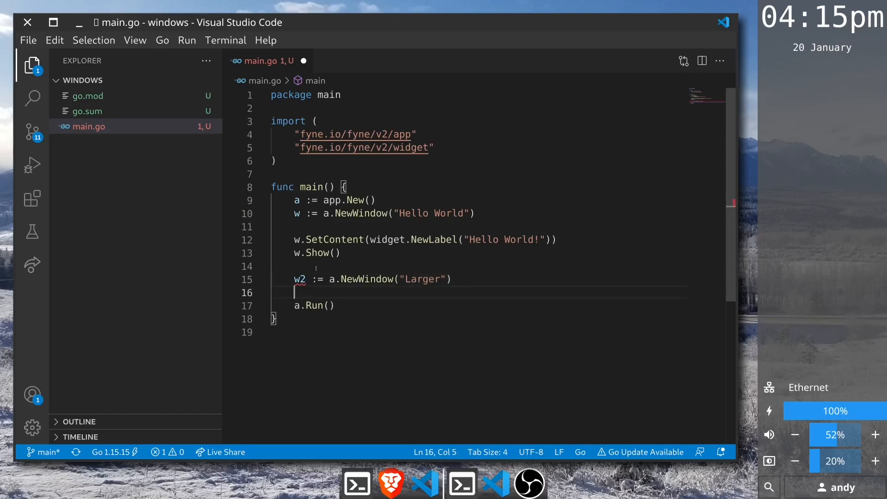
- Set w2's content to a "More content" label and show the window
type("w2.SetContent(")
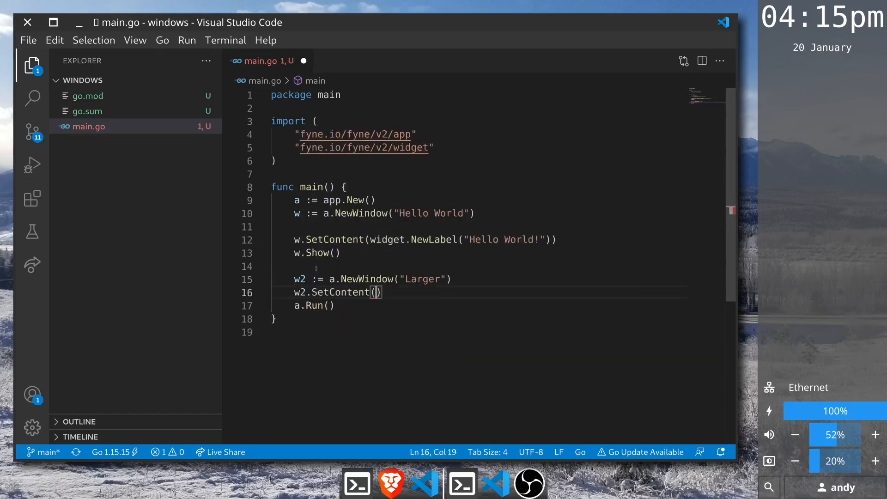
type("widget.NewLabel(\"")
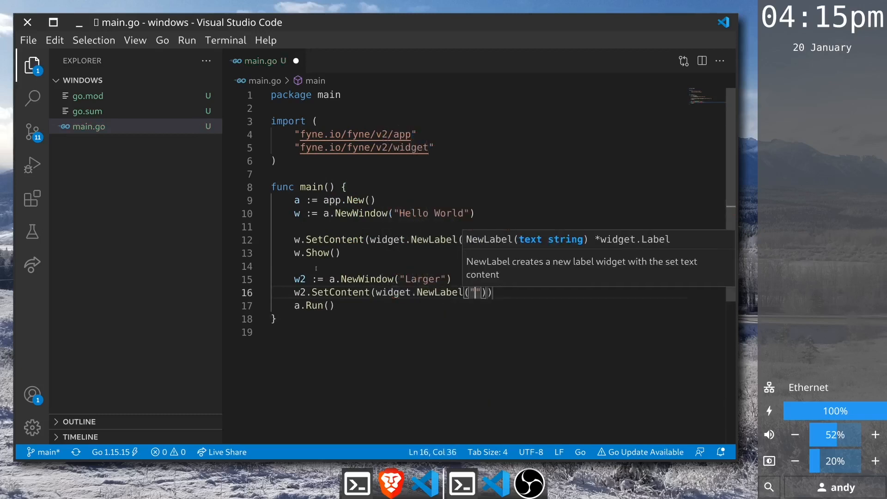
type("Moew")
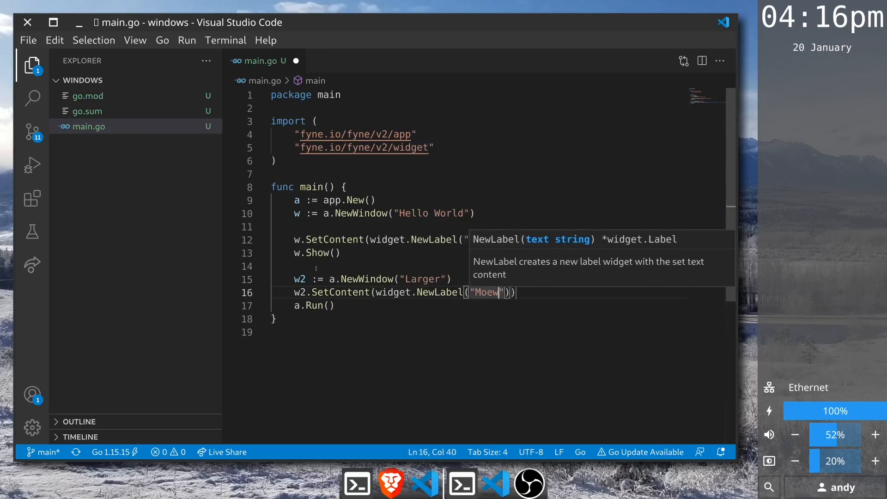
type("More content")
type("w2.Show()")
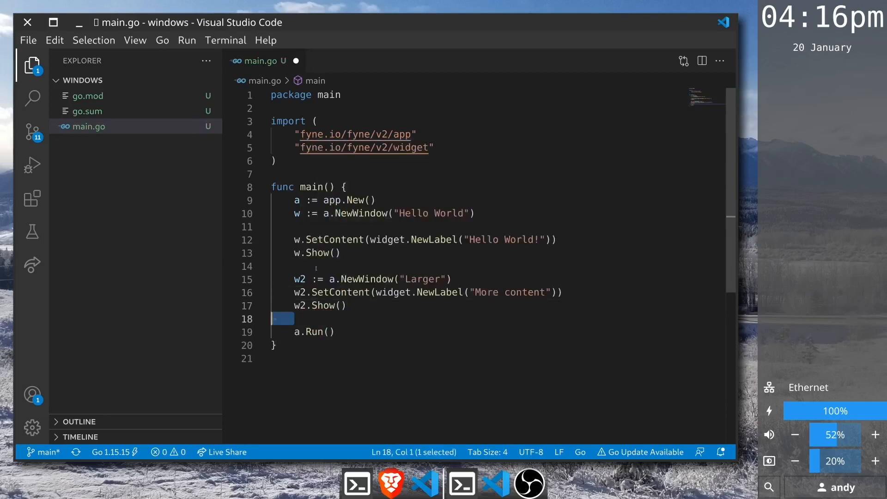
mouse_move(328, 239)
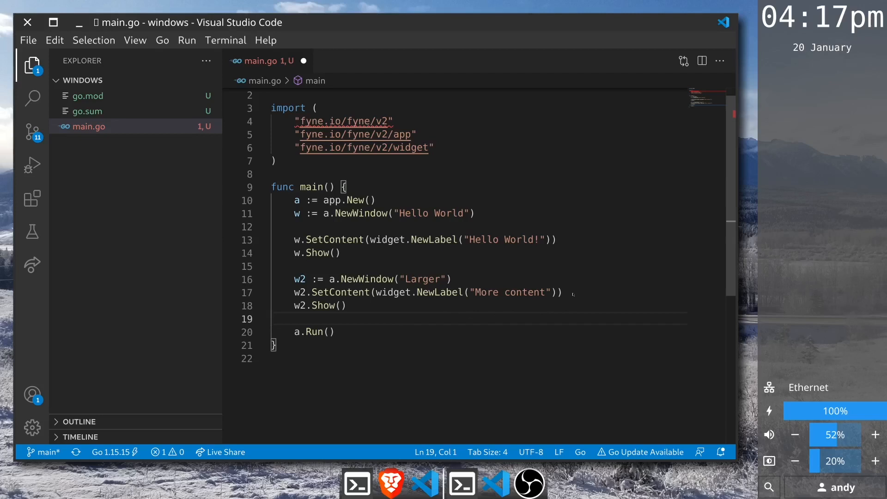
- Resize w2 to fyne.NewSize(100, 100) after its SetContent line
left_click(560, 293)
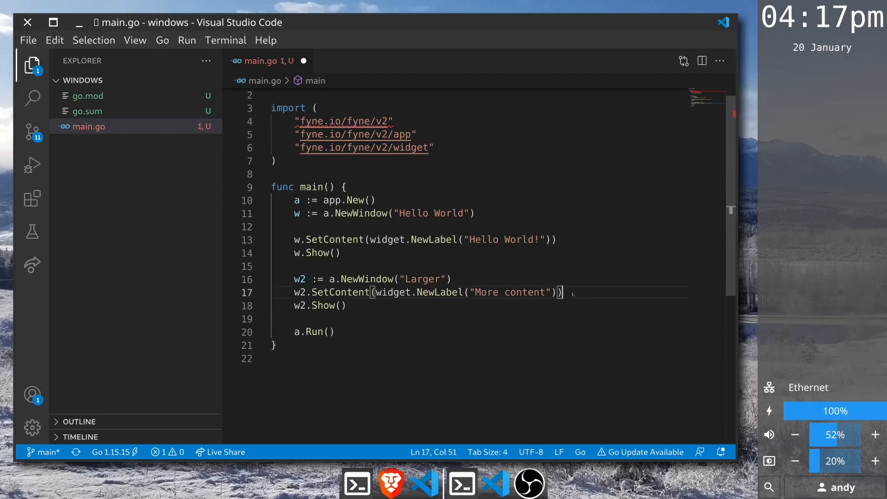
type("w2")
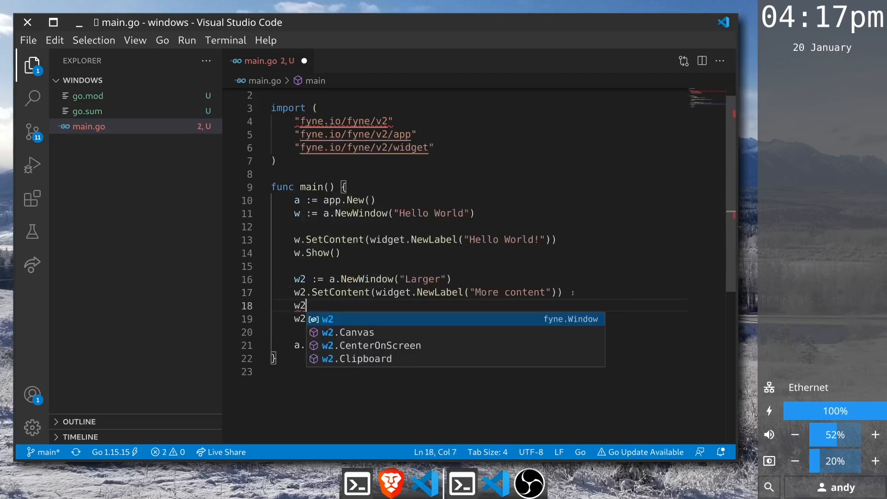
type(".Resize(")
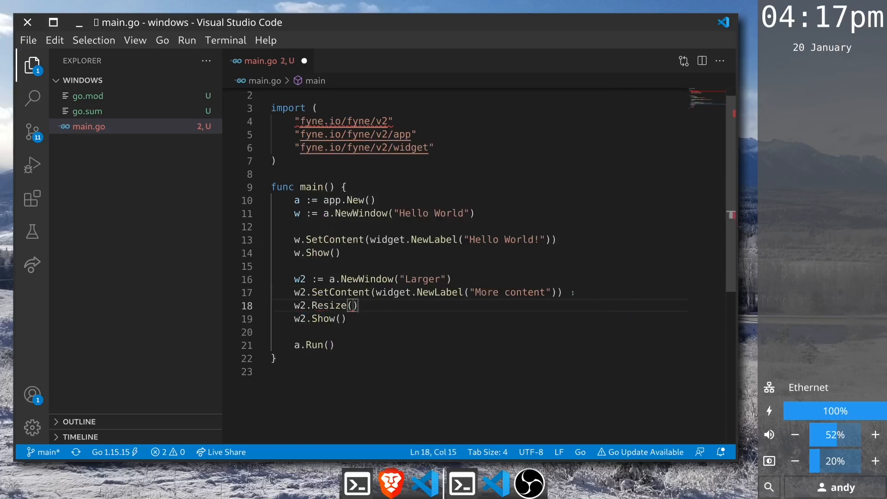
type("fyn")
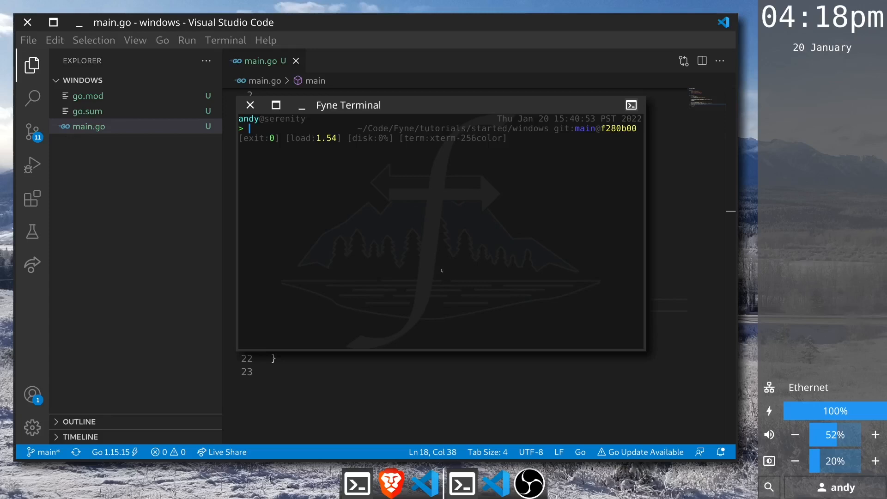
- Run go run ., close the Hello World and More content windows, and return to the editor
type("go run .")
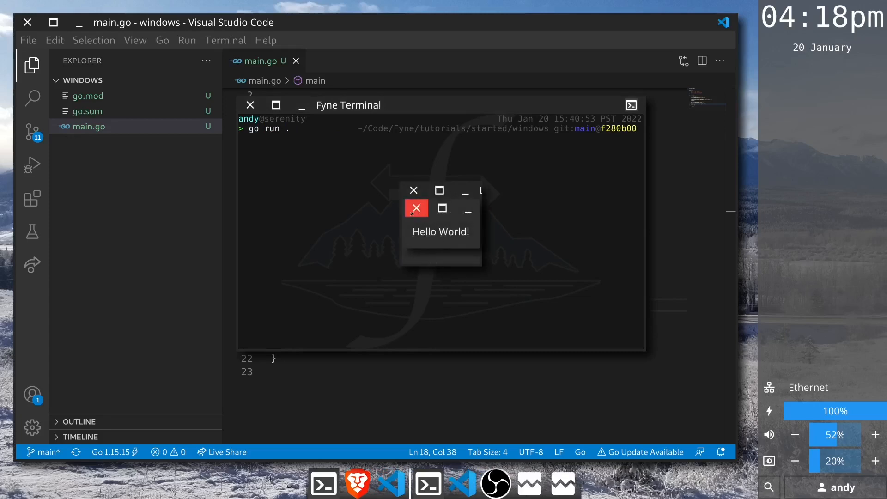
left_click(416, 208)
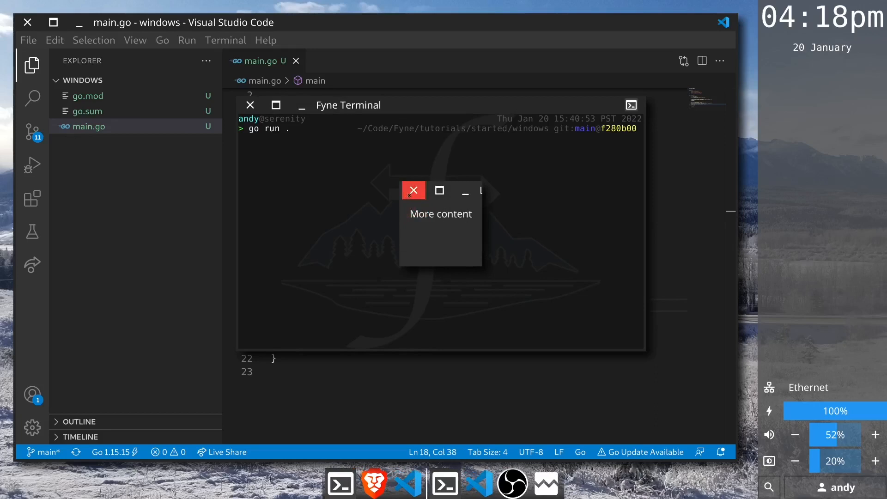
left_click(413, 191)
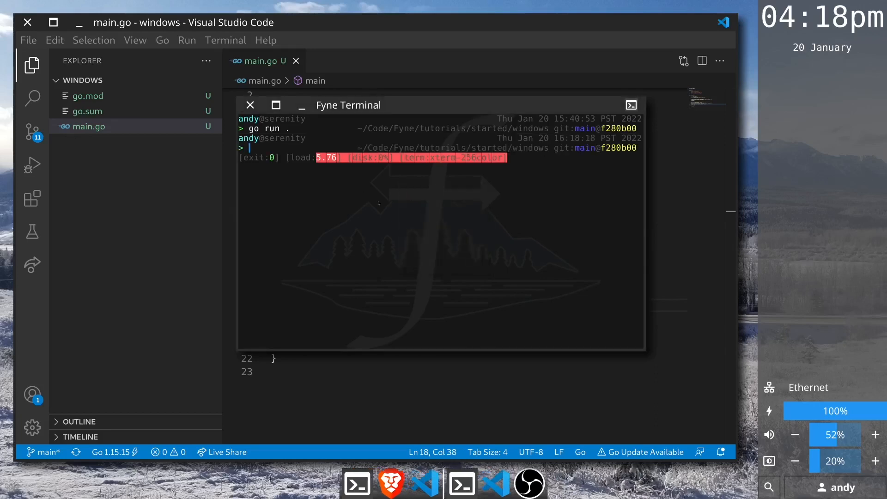
left_click(249, 105)
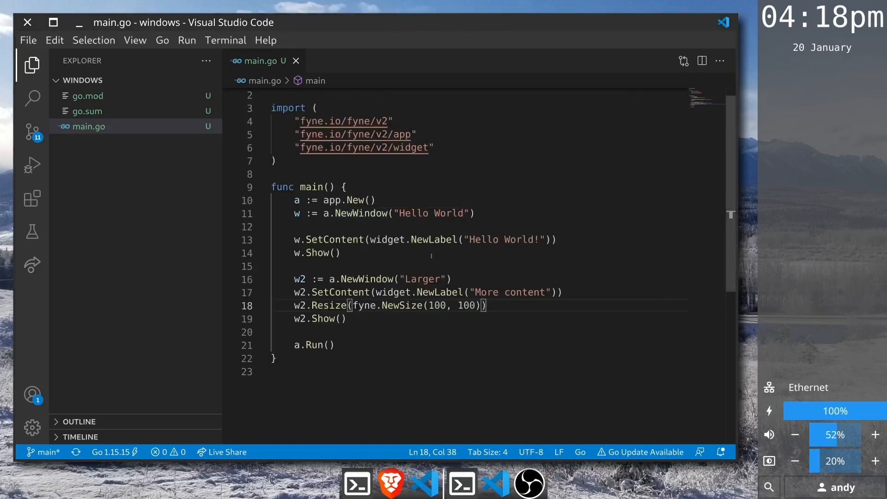
mouse_move(564, 240)
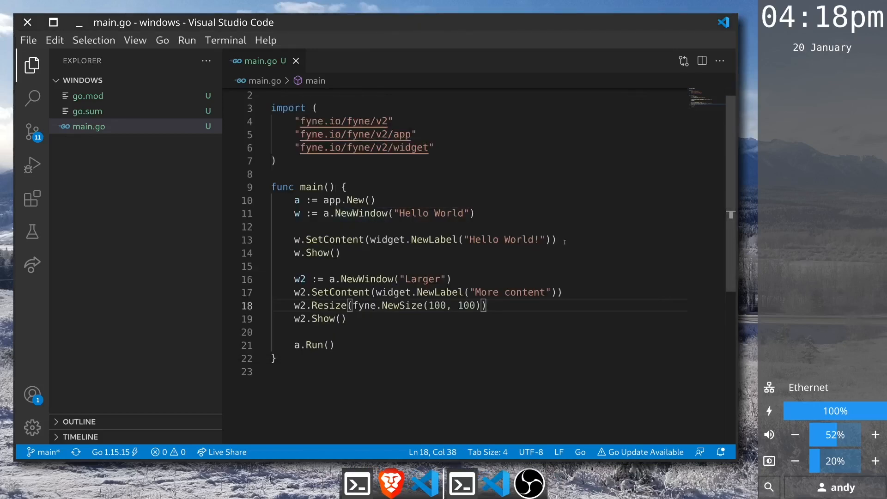
- Add w.SetMaster() after the Hello World window's SetContent line
left_click(556, 239)
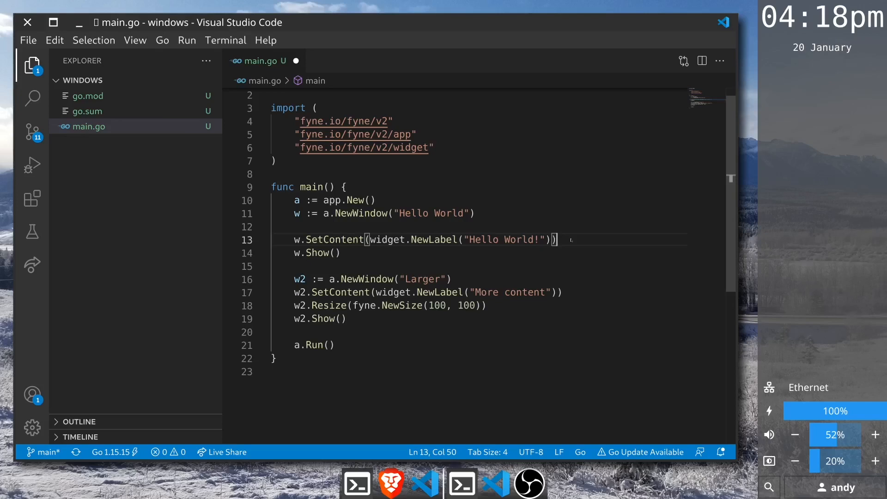
type("w.")
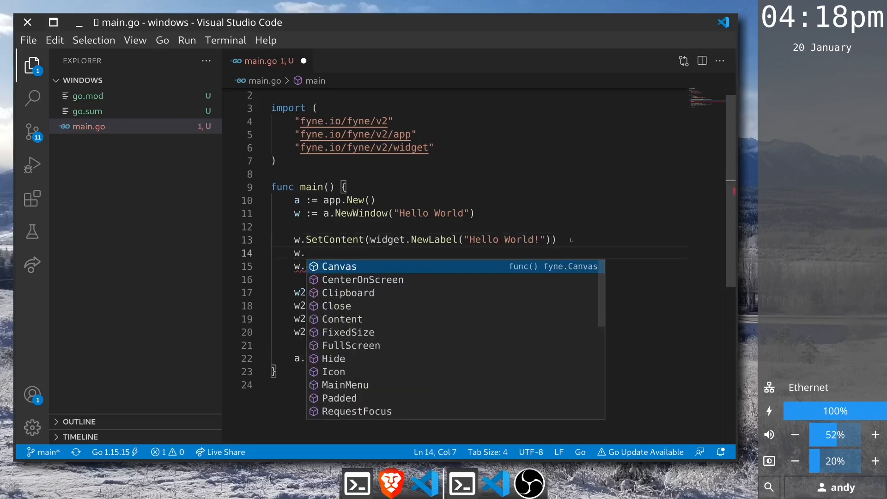
type("SetMa")
type("go run .")
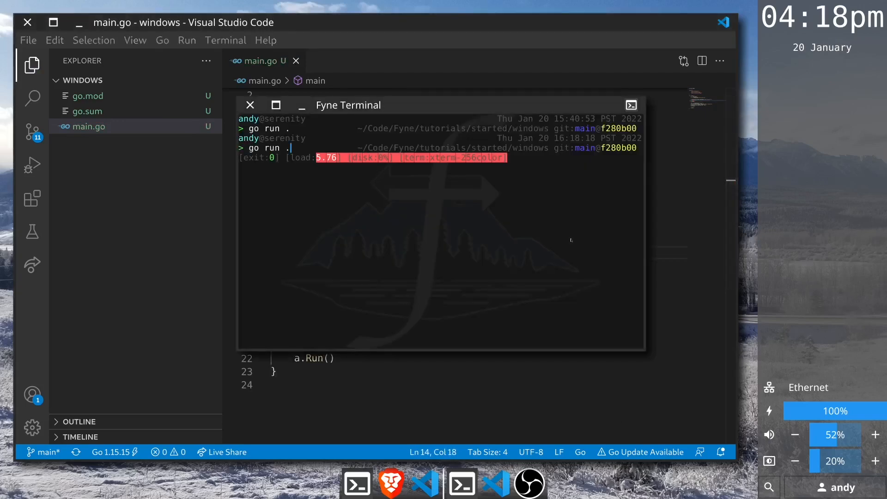
- Rerun the program and close the Hello World master window so the app quits
key("Return")
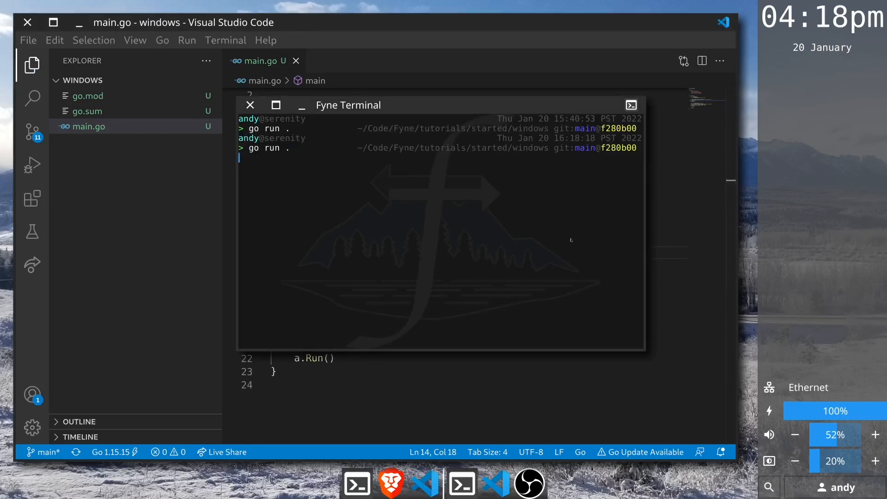
key("Return")
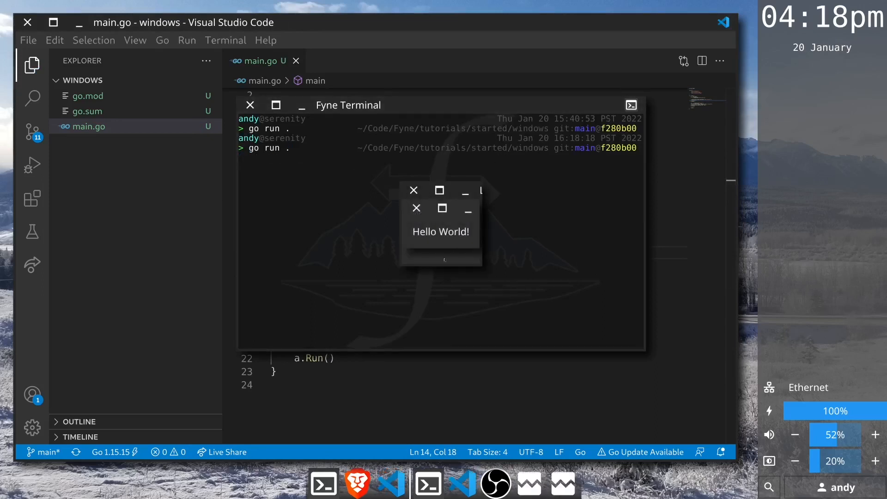
mouse_move(415, 208)
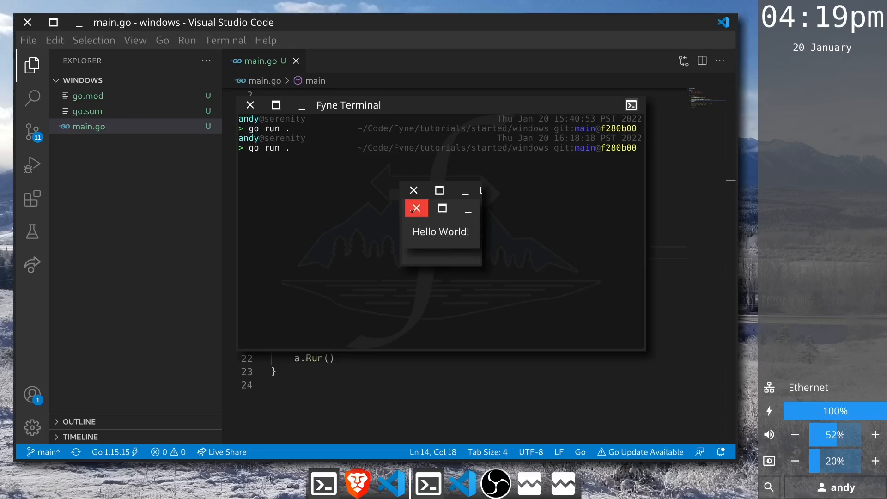
left_click(416, 208)
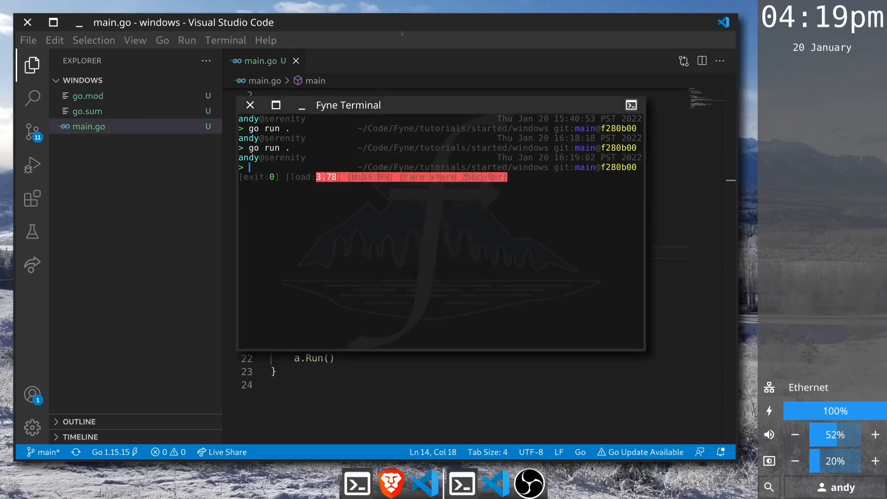
left_click(248, 105)
type("w2.SetContent(widget.N")
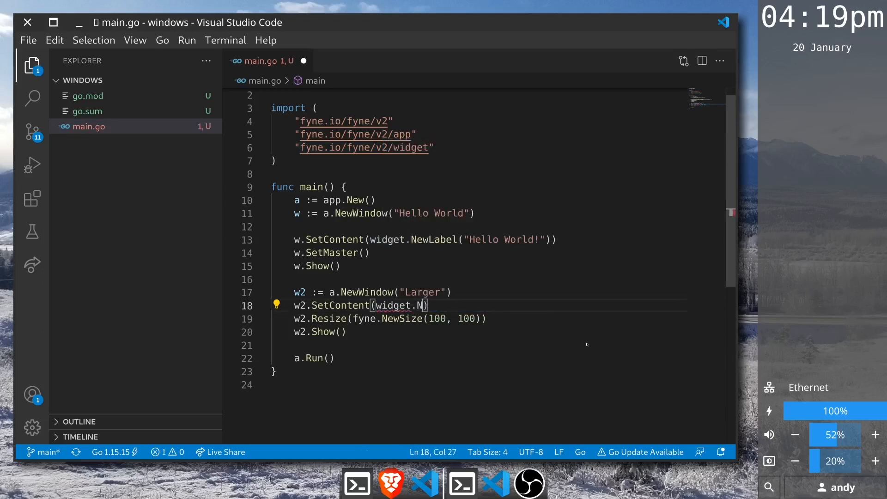
- Replace w2's content with an "Open new" button taking a func action
type("ewButton(")
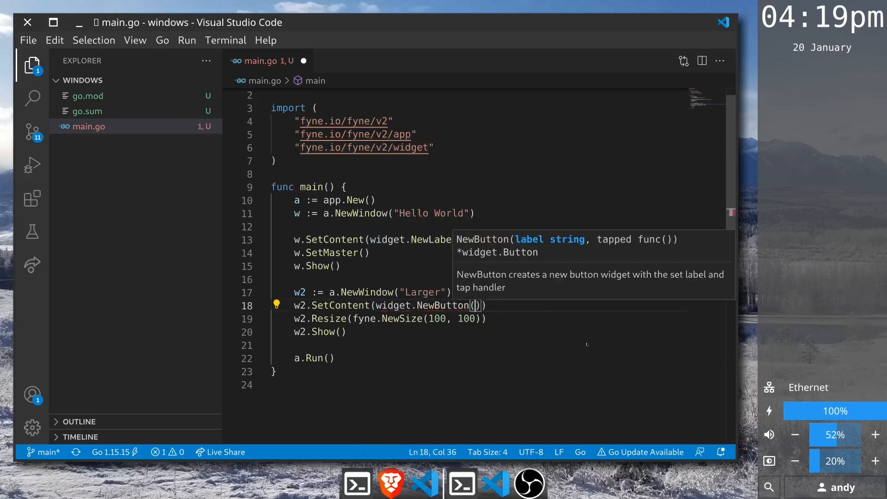
type("\"")
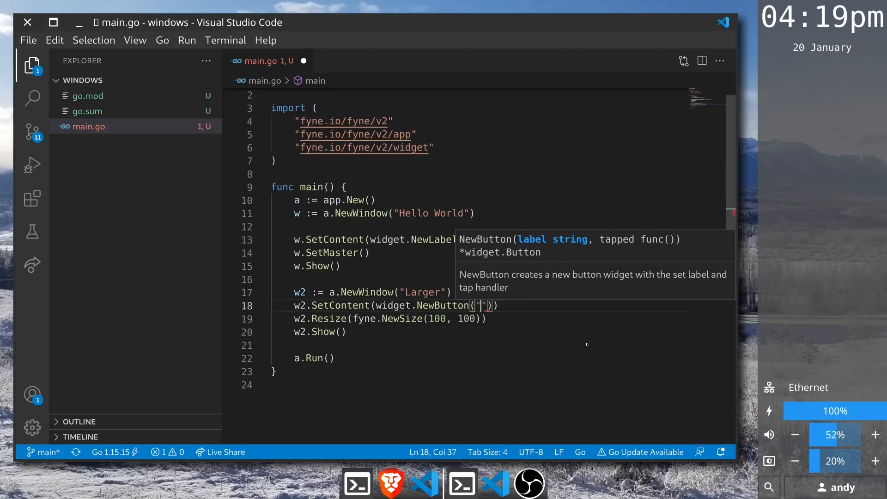
type("Open new")
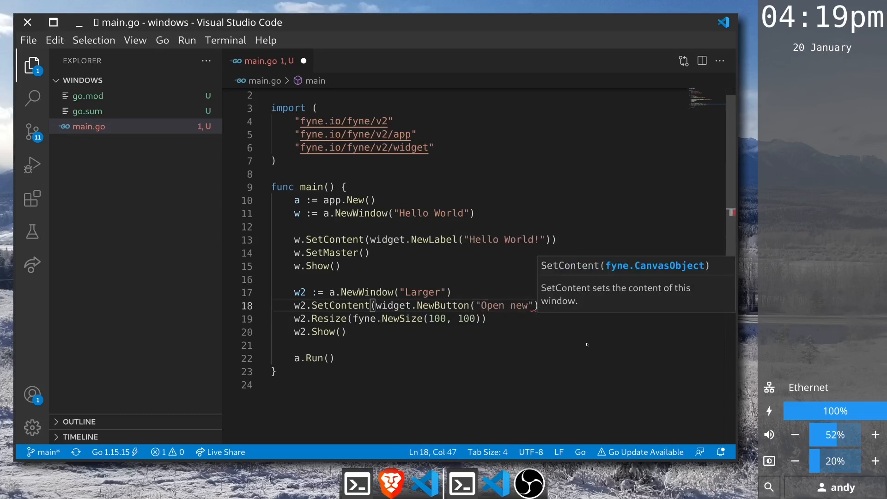
type(", func(")
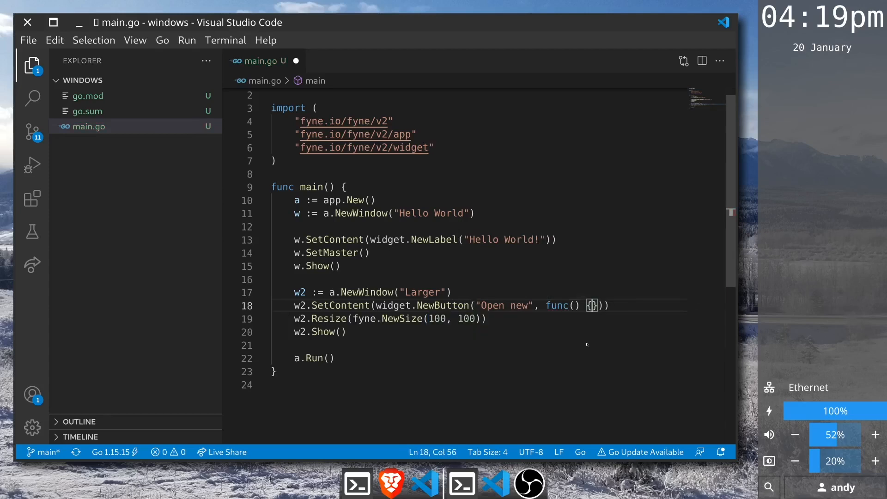
key("enter")
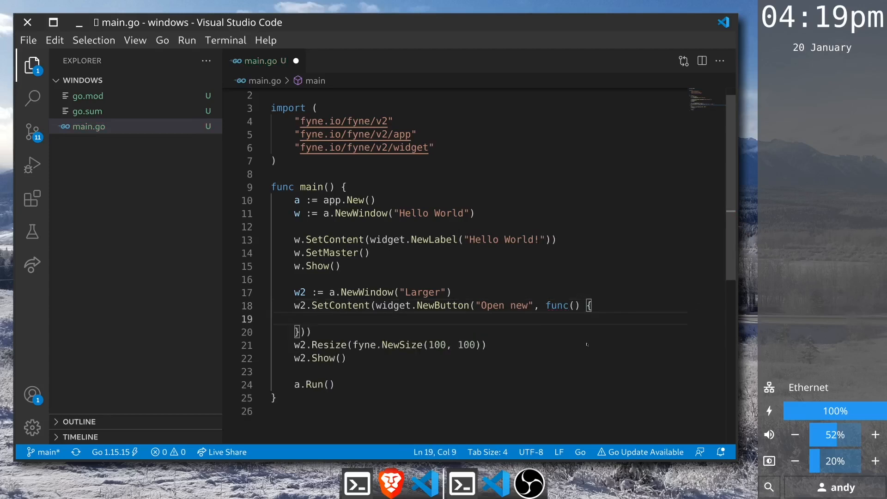
- Inside the action, create window w3 titled "Third"
type("w")
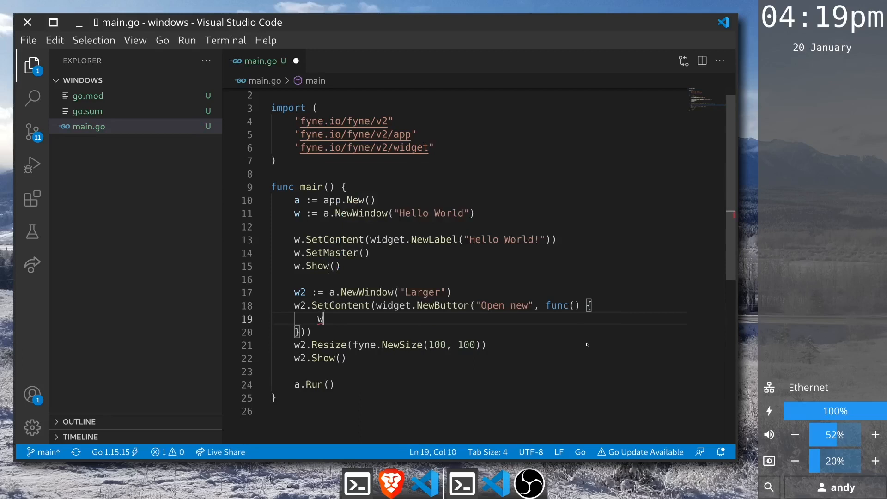
type("3 := a")
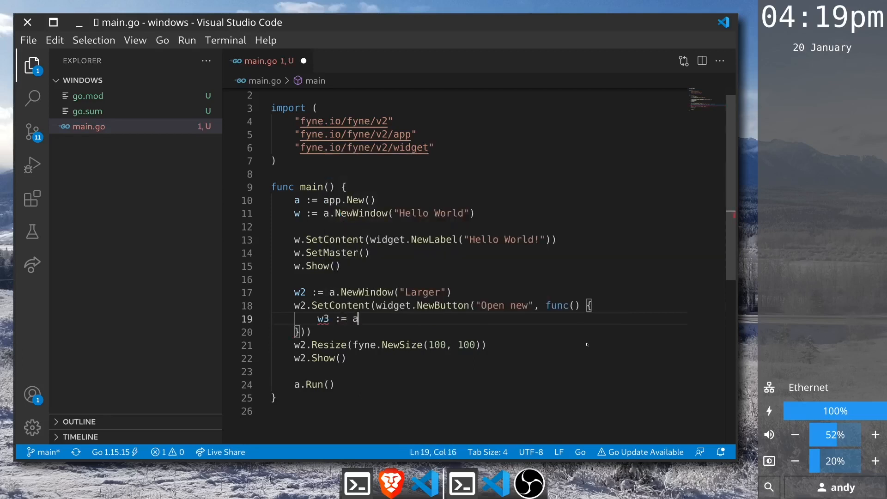
type(".NewWindow(")
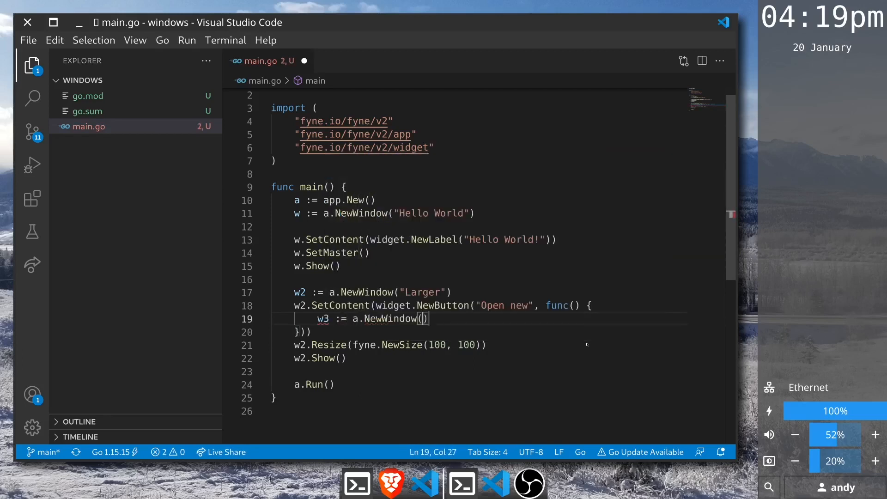
type("\"Third\"")
type("w3.")
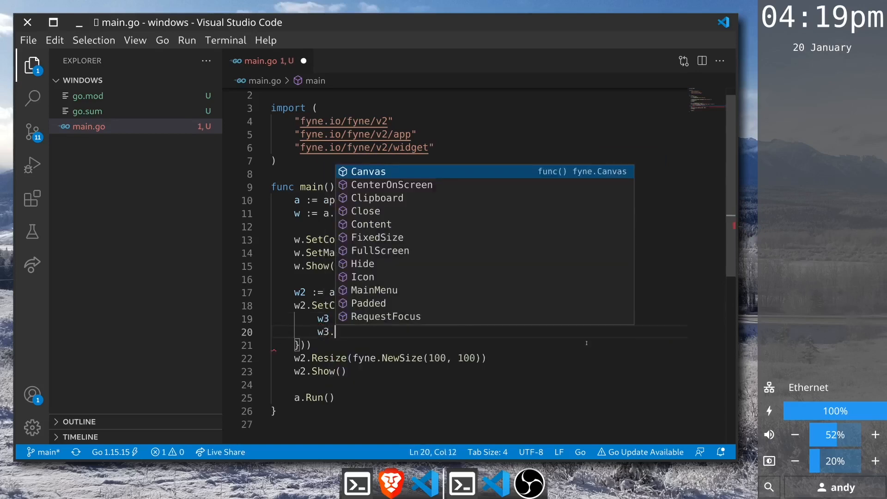
- Give w3 a "Third" label as content and show it
type("SetContent(")
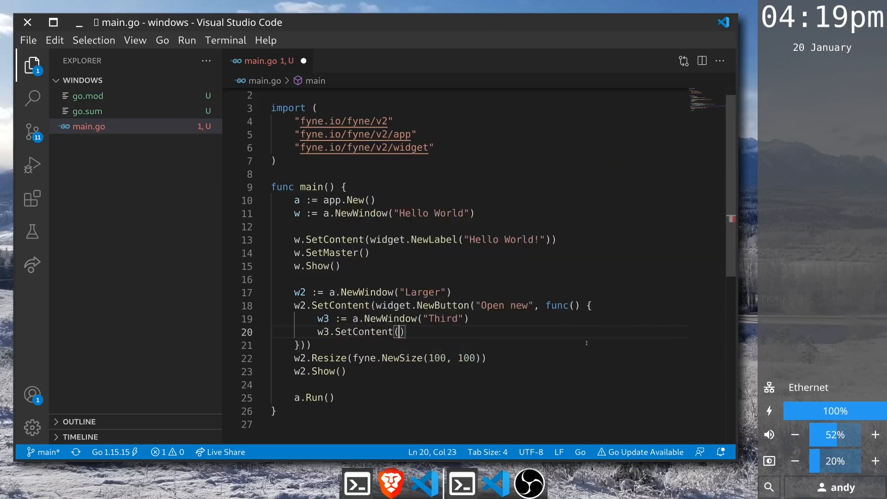
type("widget.")
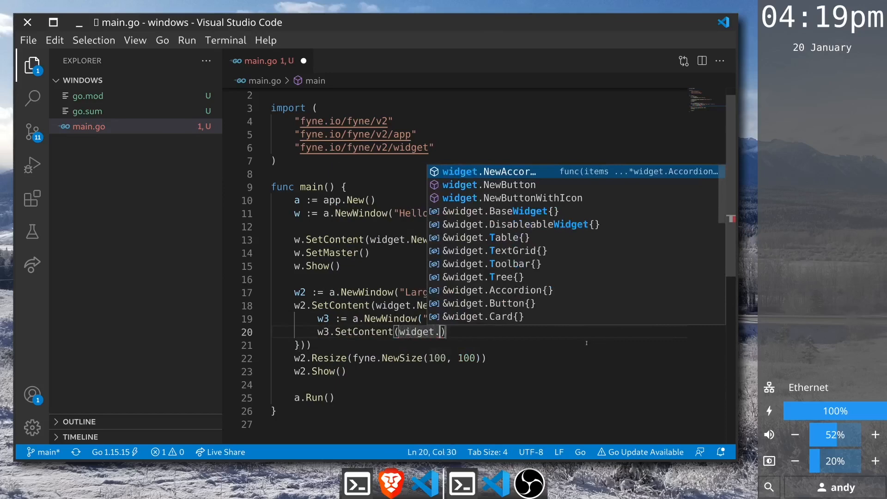
type("NewLabel(")
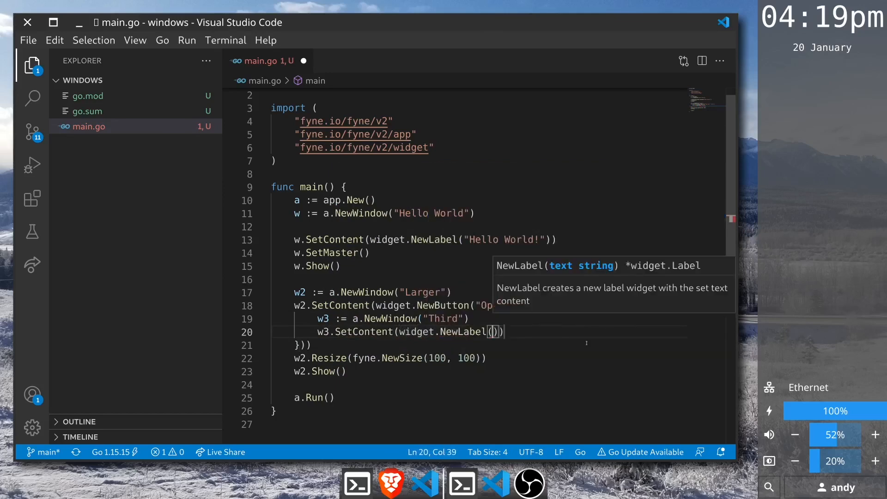
type("\"Third")
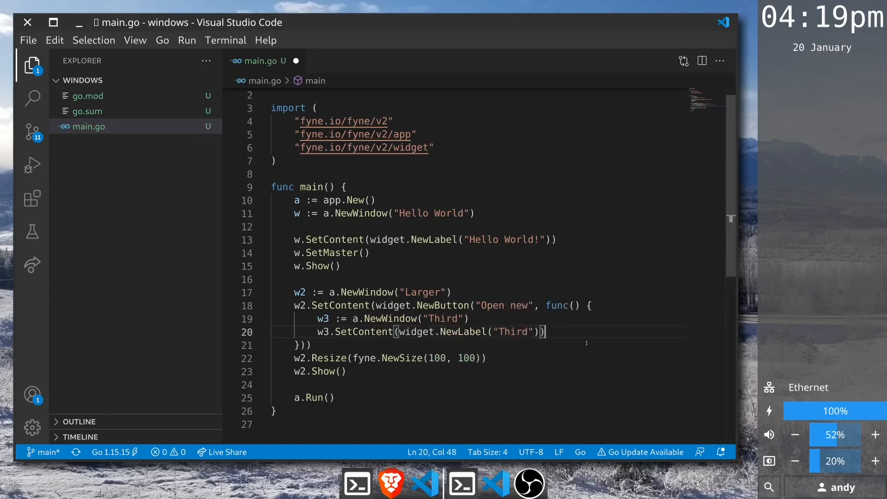
type("w3.")
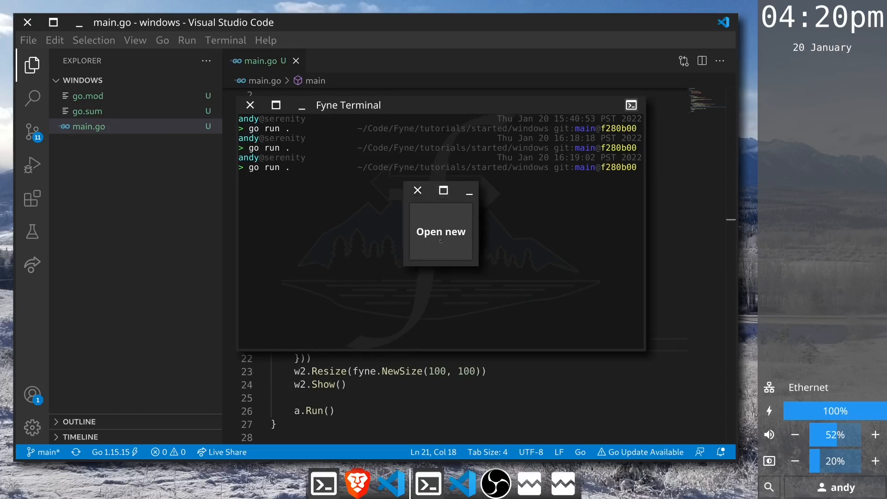
- Use Open new to create the Third window, close it, then close Hello World to quit
left_click(440, 231)
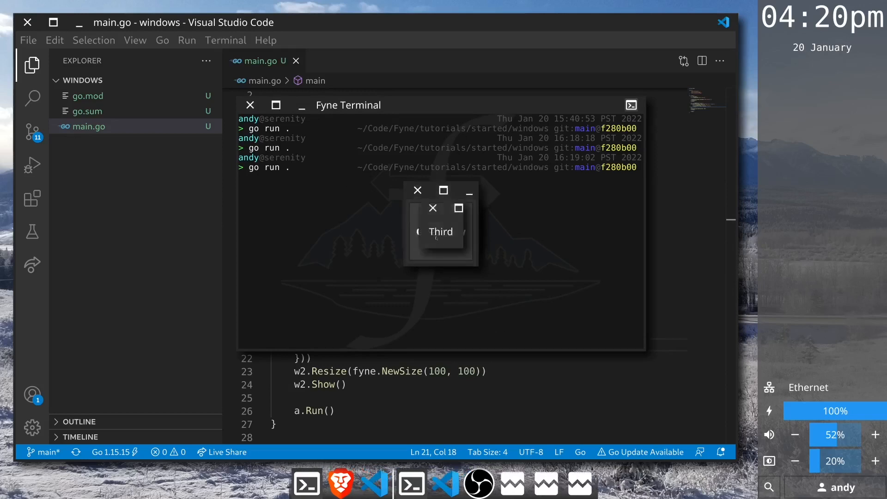
mouse_move(432, 208)
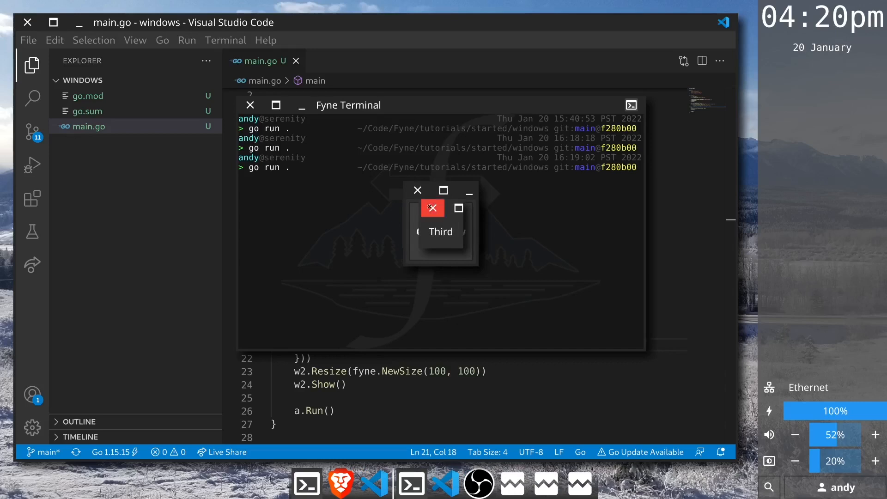
left_click(431, 207)
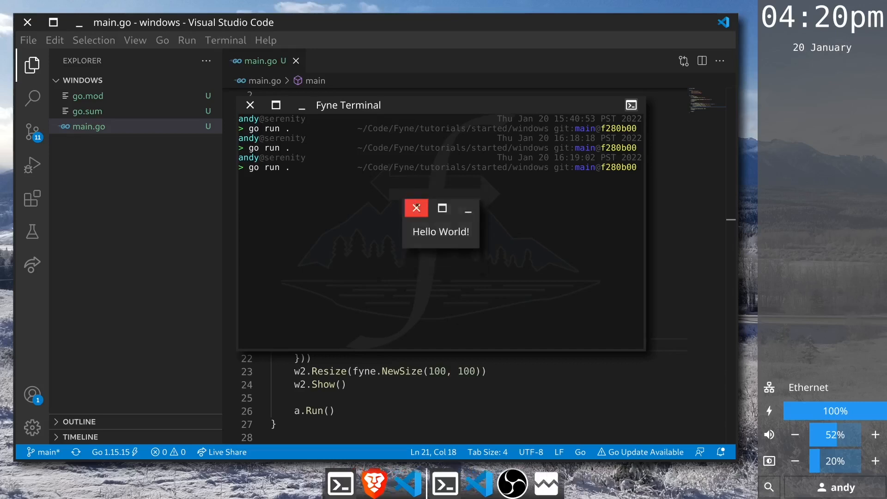
left_click(417, 208)
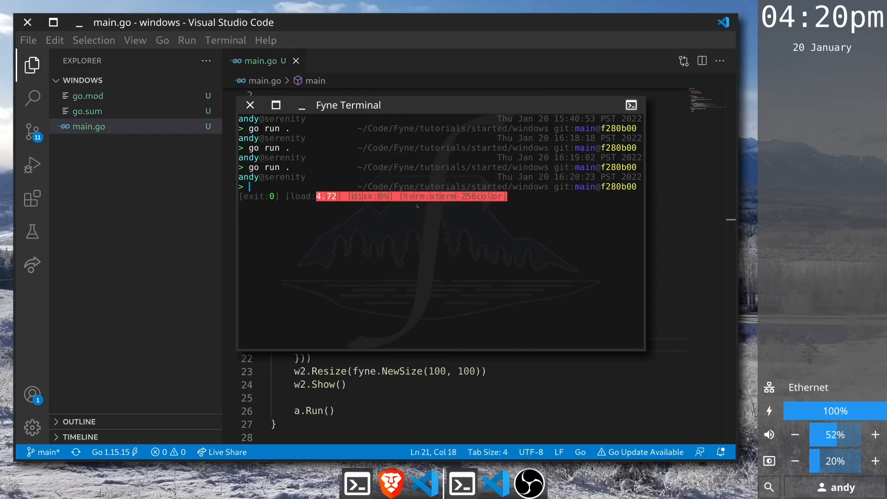